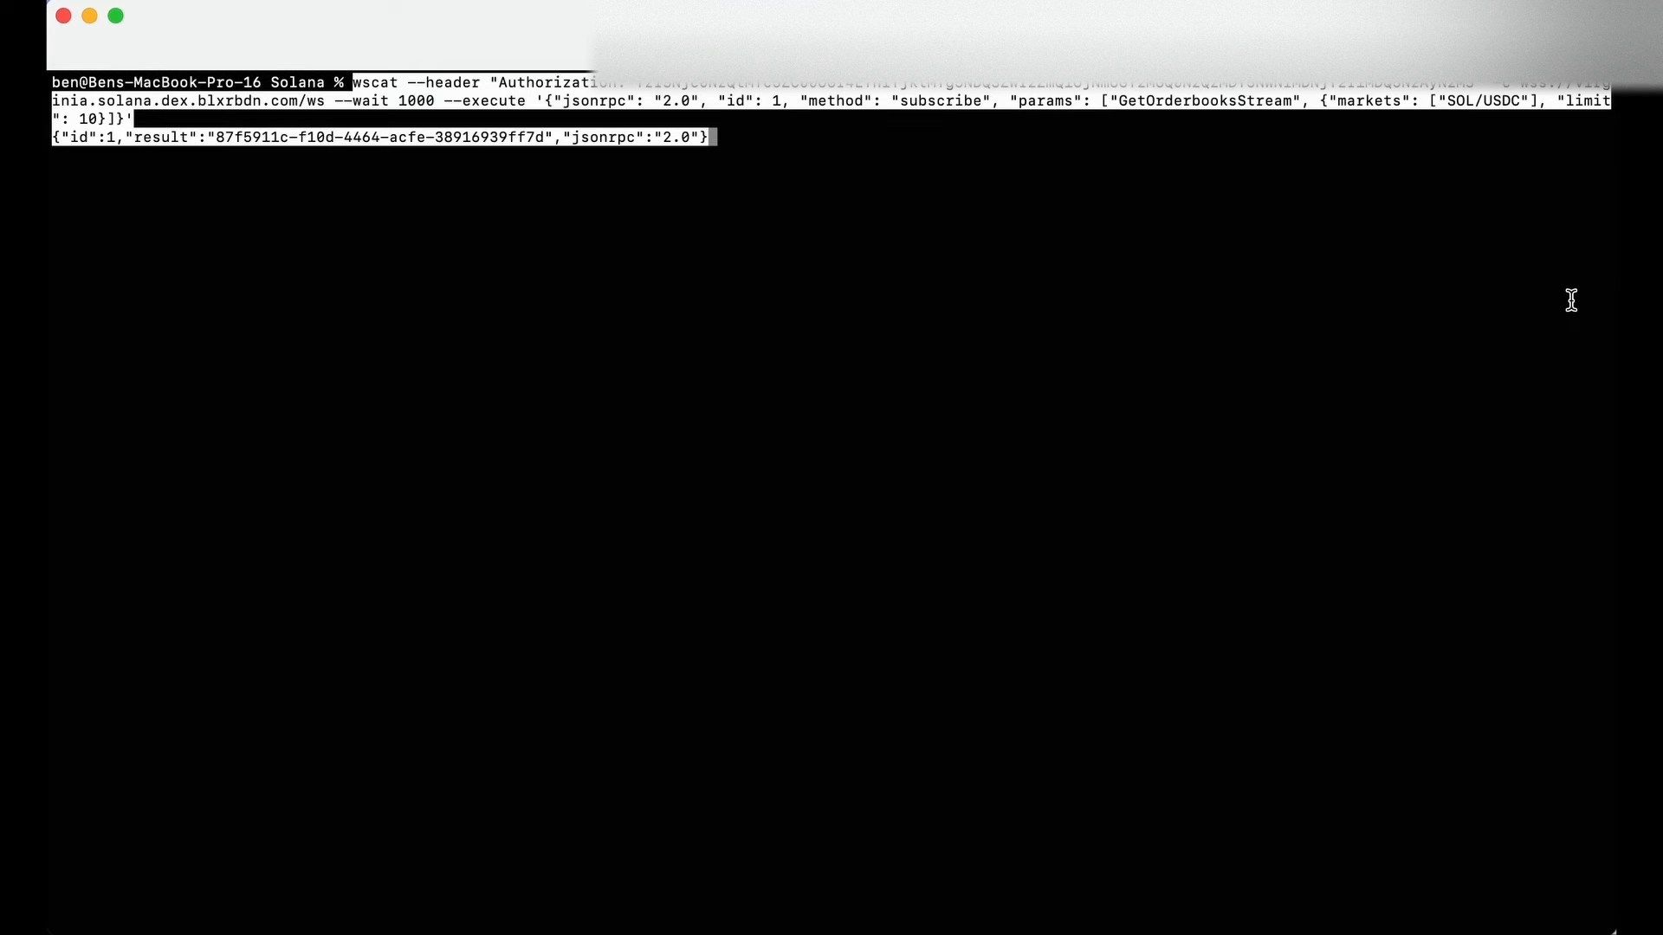
# Start the wscat GetOrderbooksStream subscription for SOL/USDC with the authorization header
pyautogui.doubleClick(1204, 100)
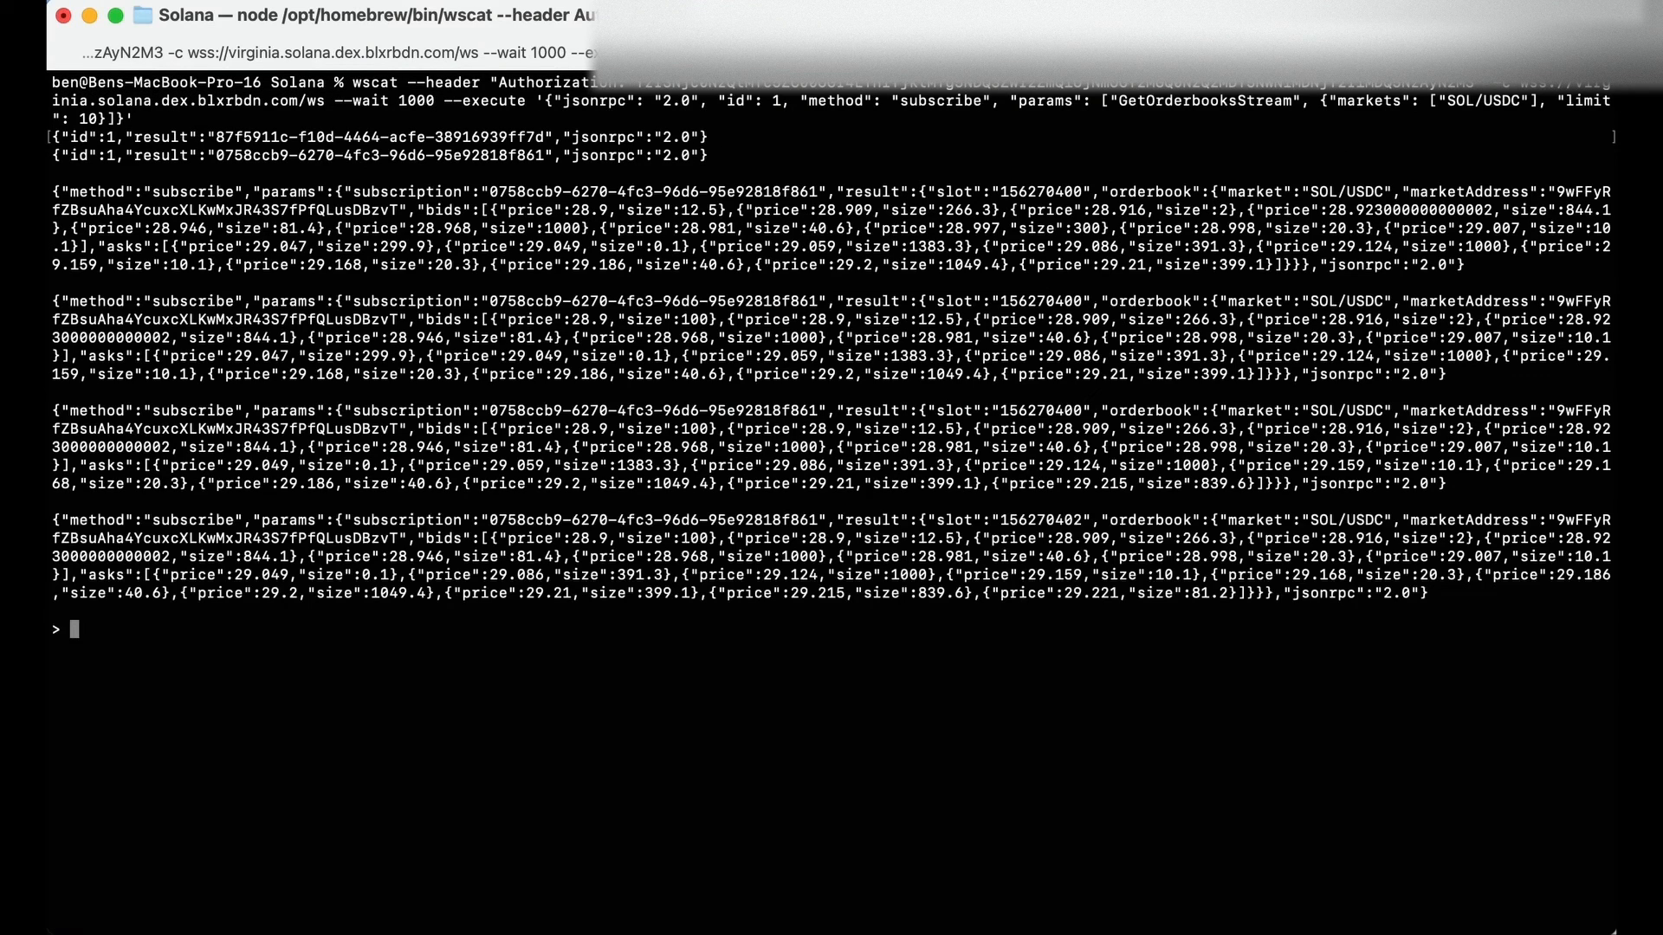
# Scroll through the incoming SOL/USDC bid and ask updates before ending the wscat session
pyautogui.scroll(-3)
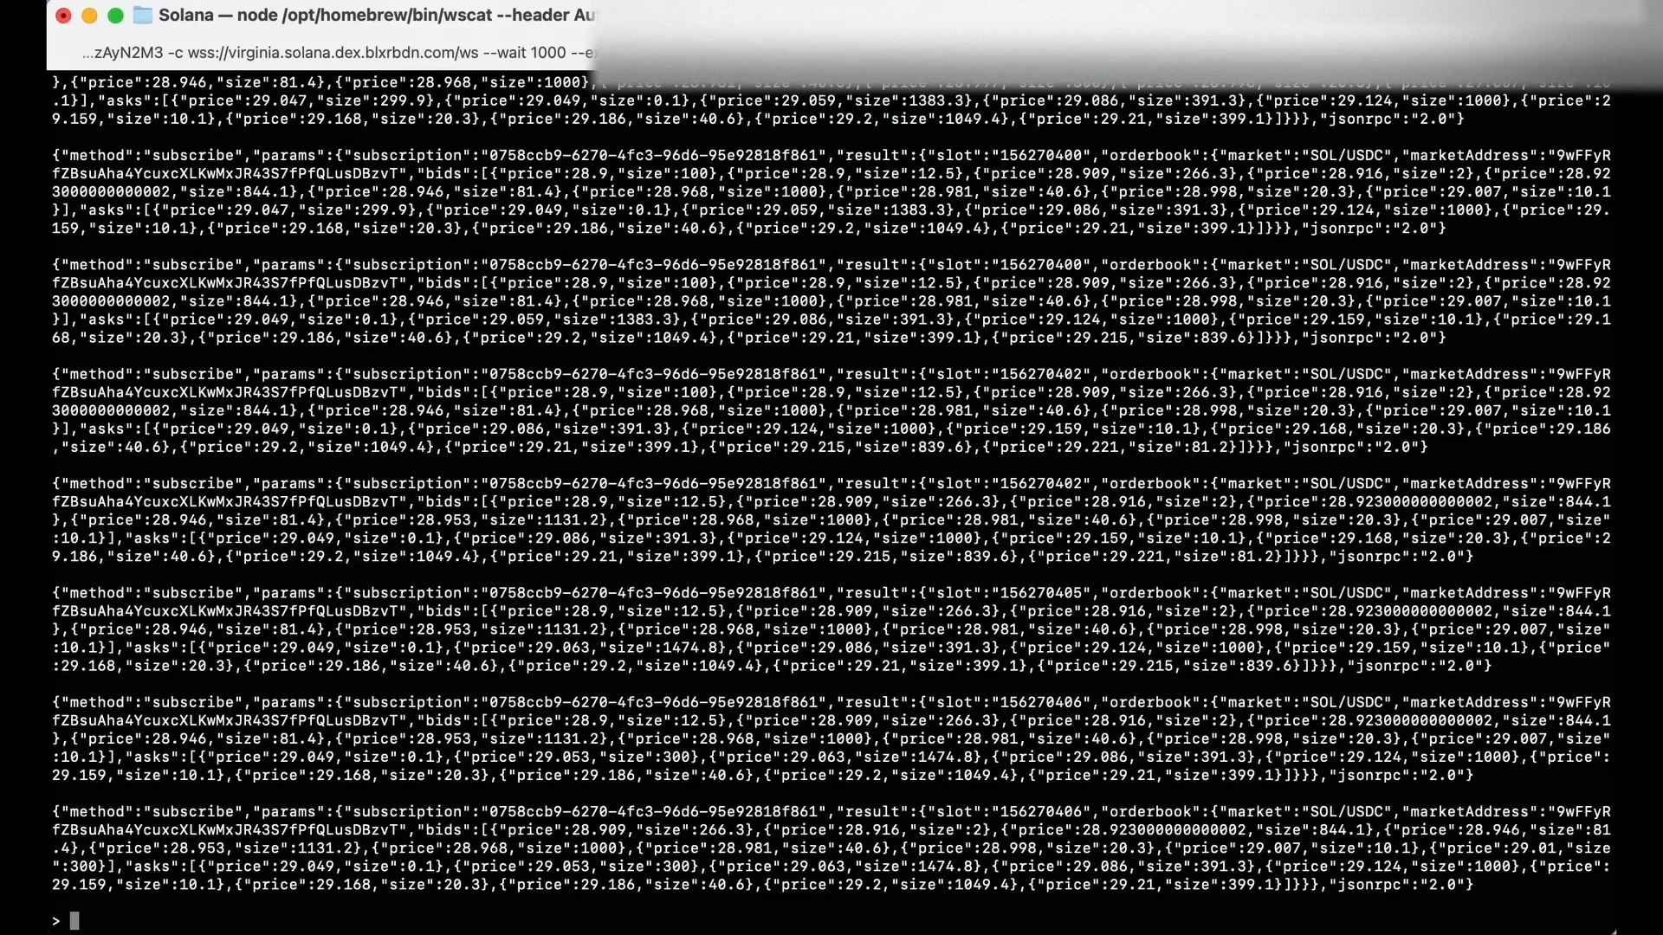
pyautogui.scroll(-3)
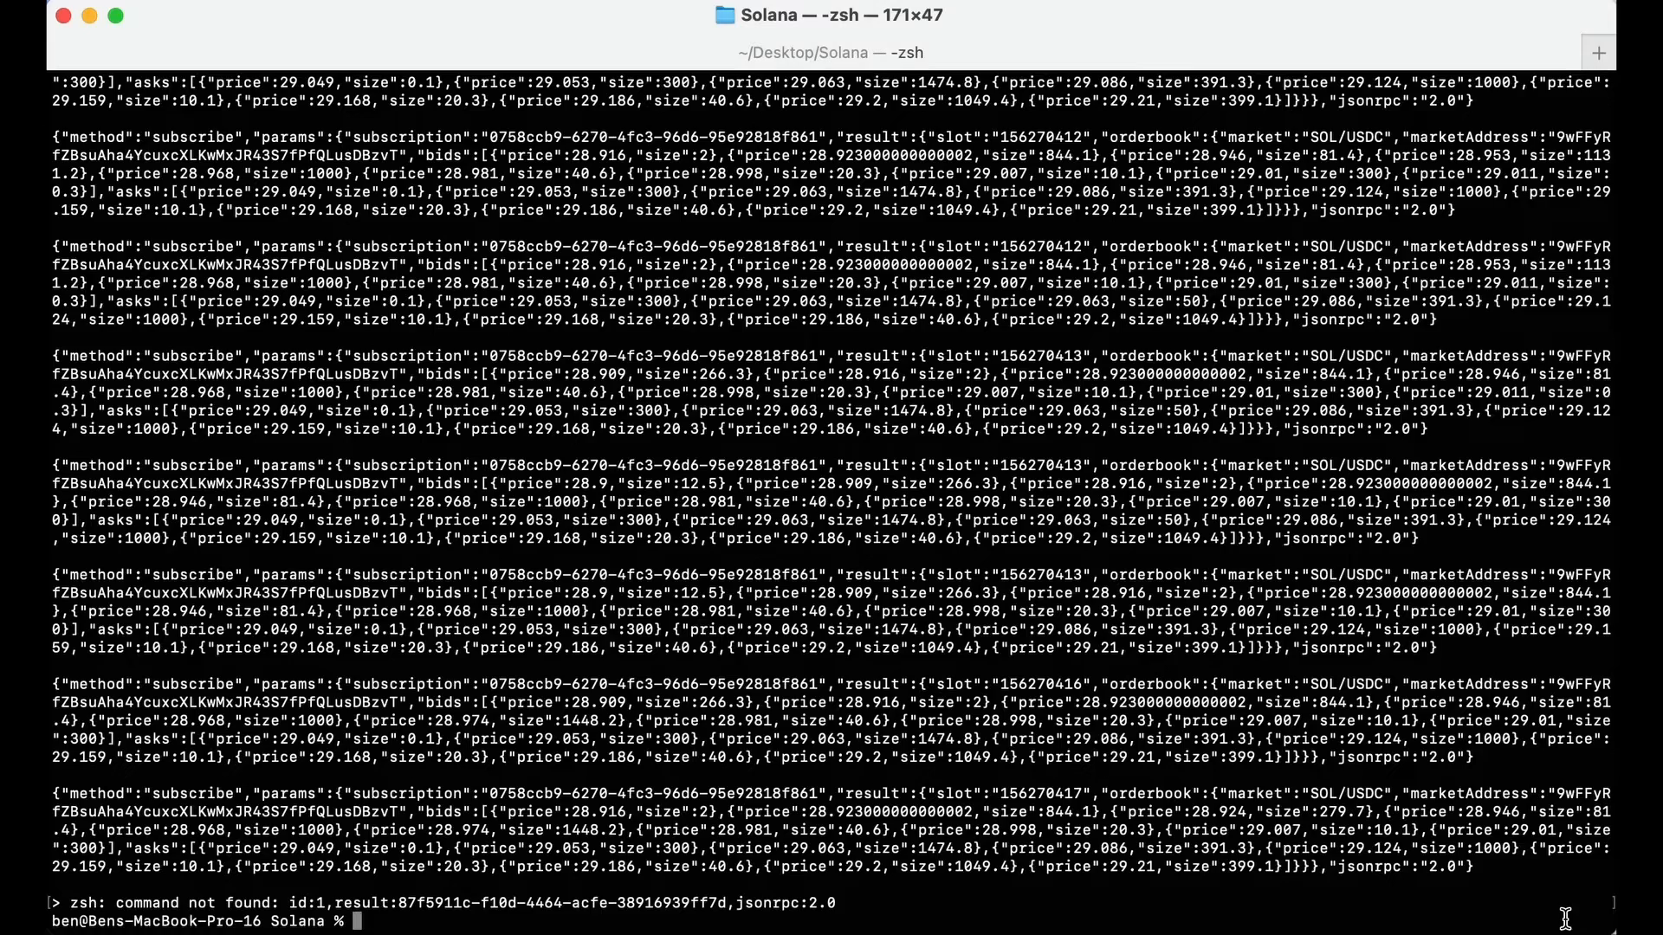
# Print sign_tx.py with cat and highlight its base token amount 0.1 and rate 150
pyautogui.write('cat python sign_tx.py')
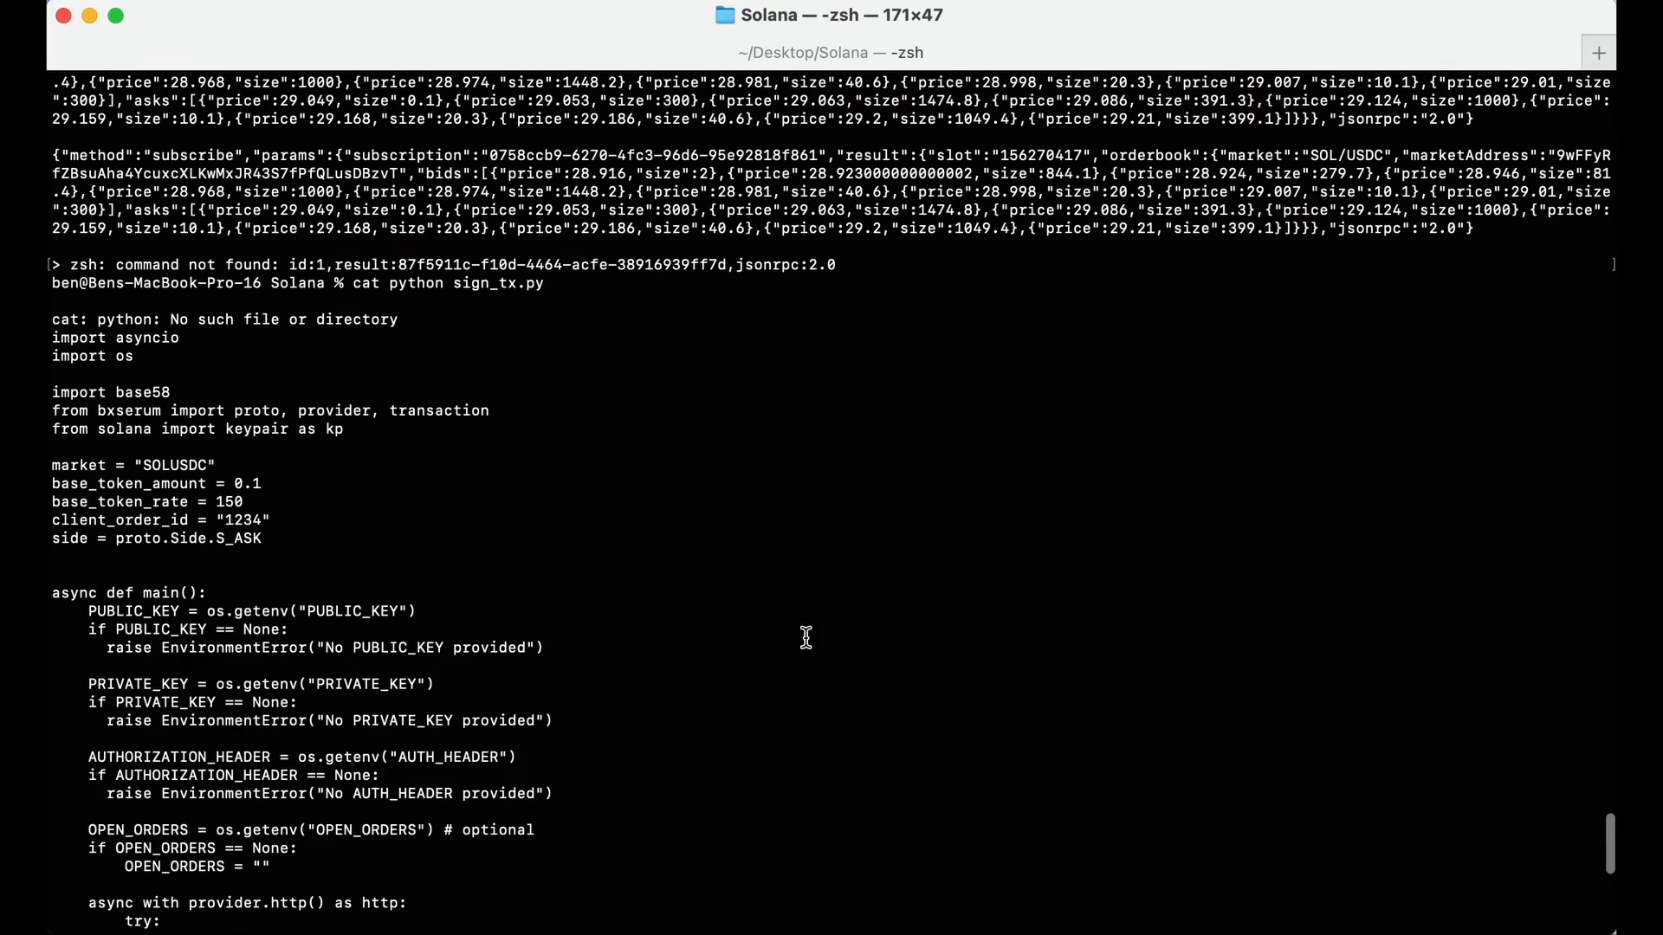
pyautogui.doubleClick(247, 483)
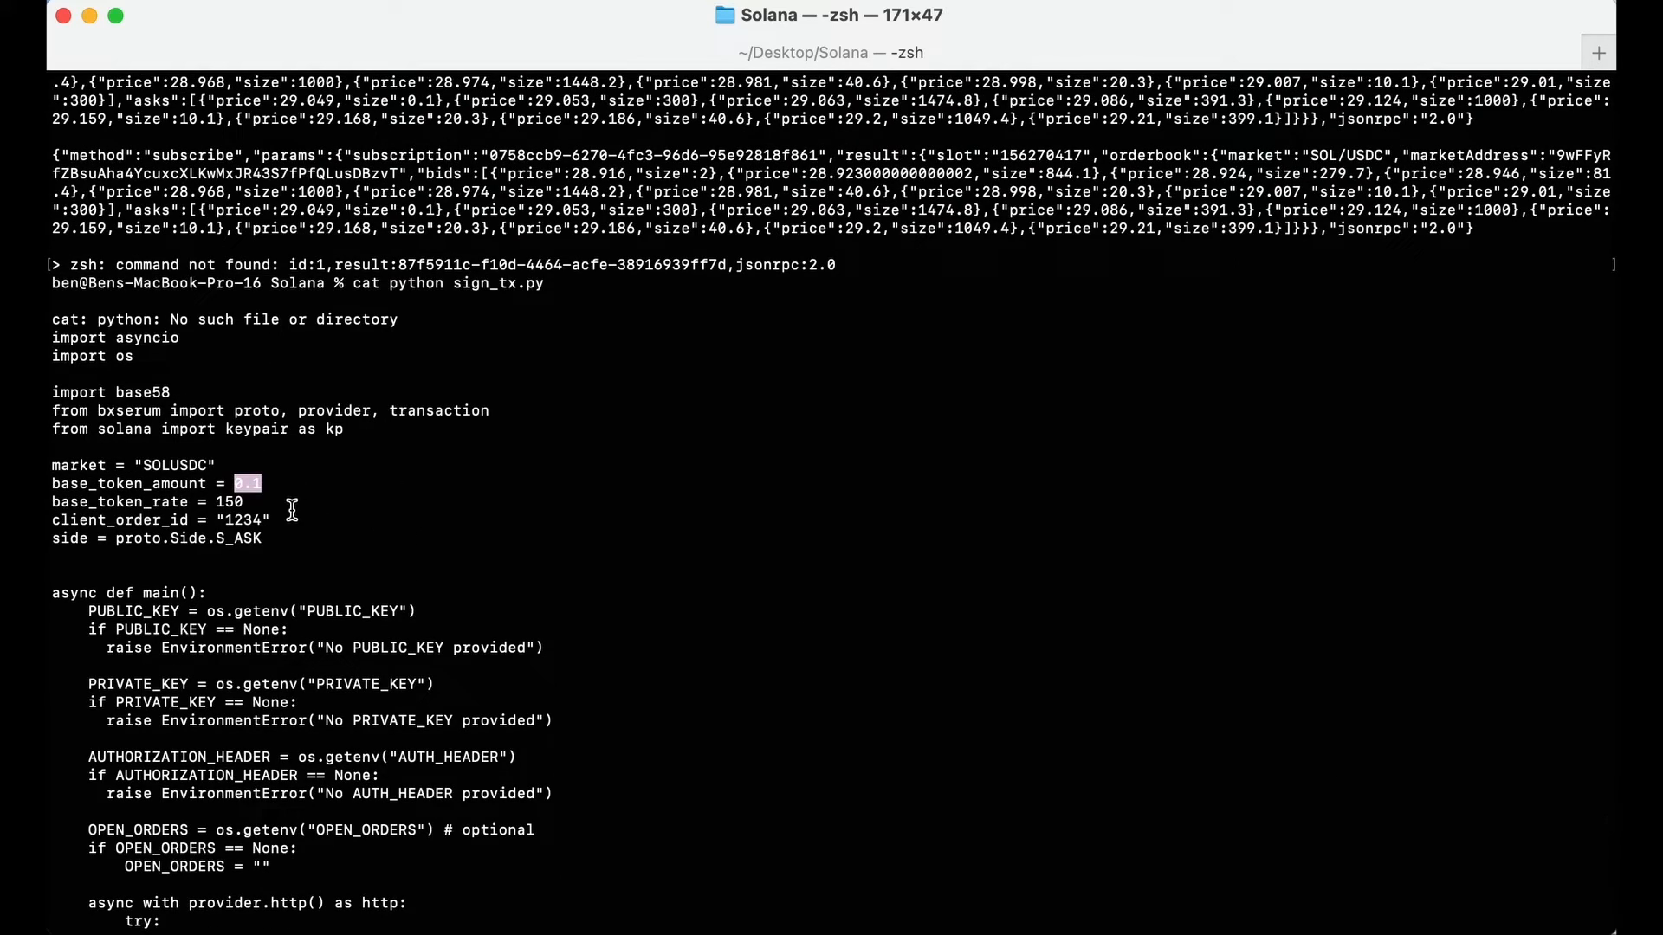
pyautogui.doubleClick(229, 502)
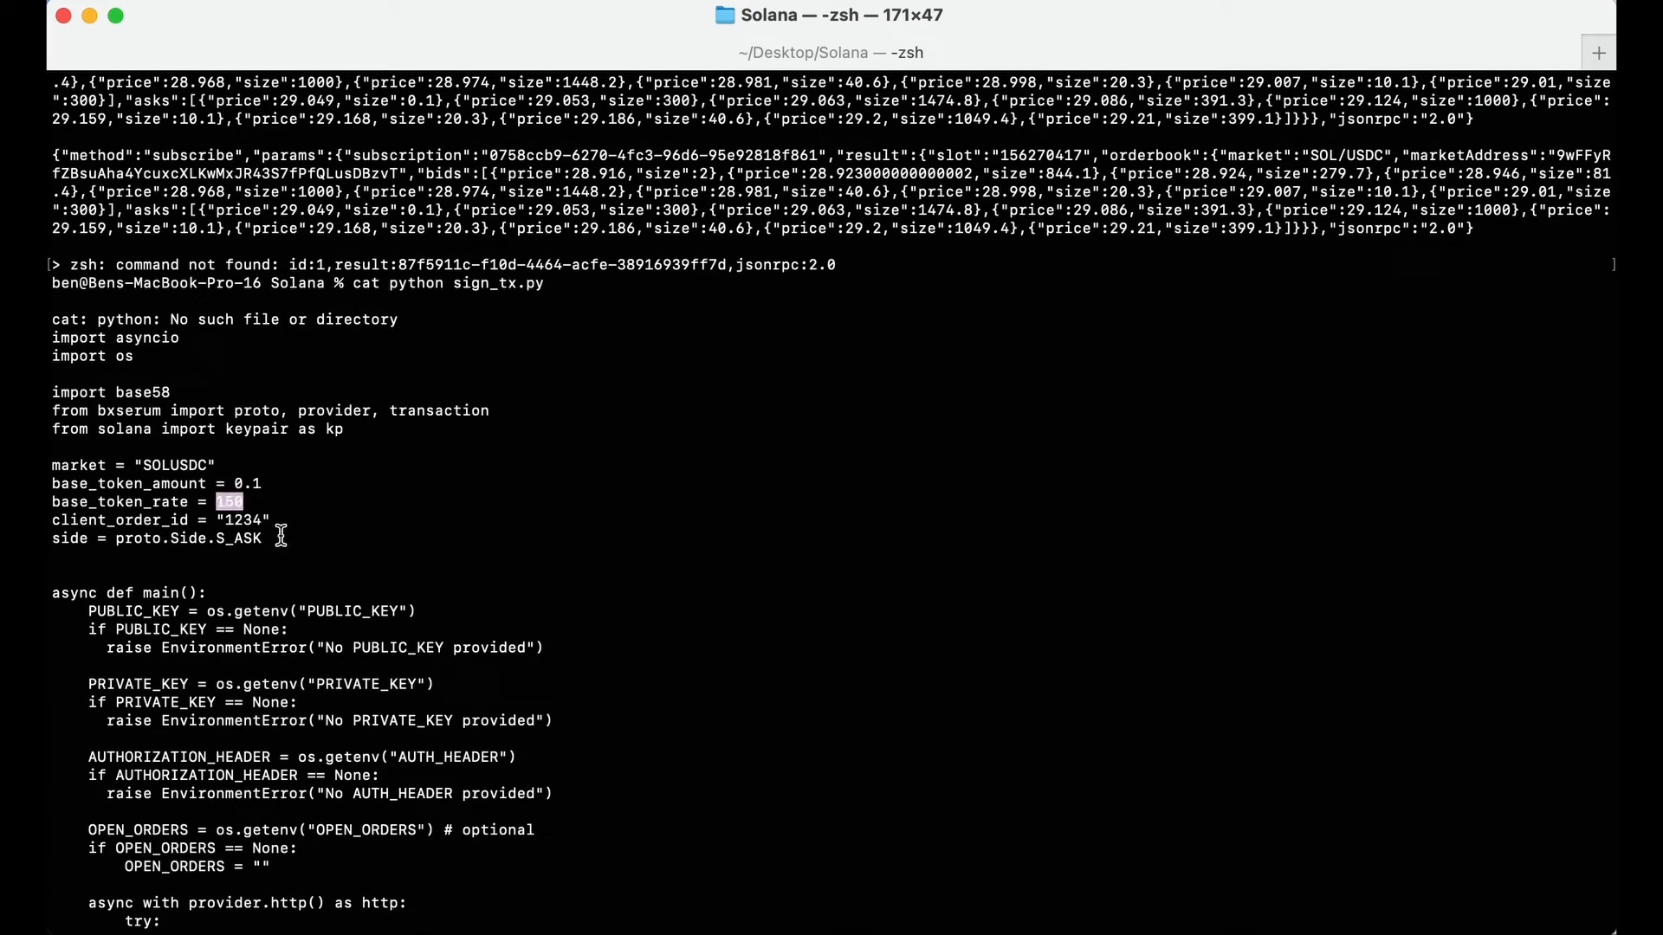